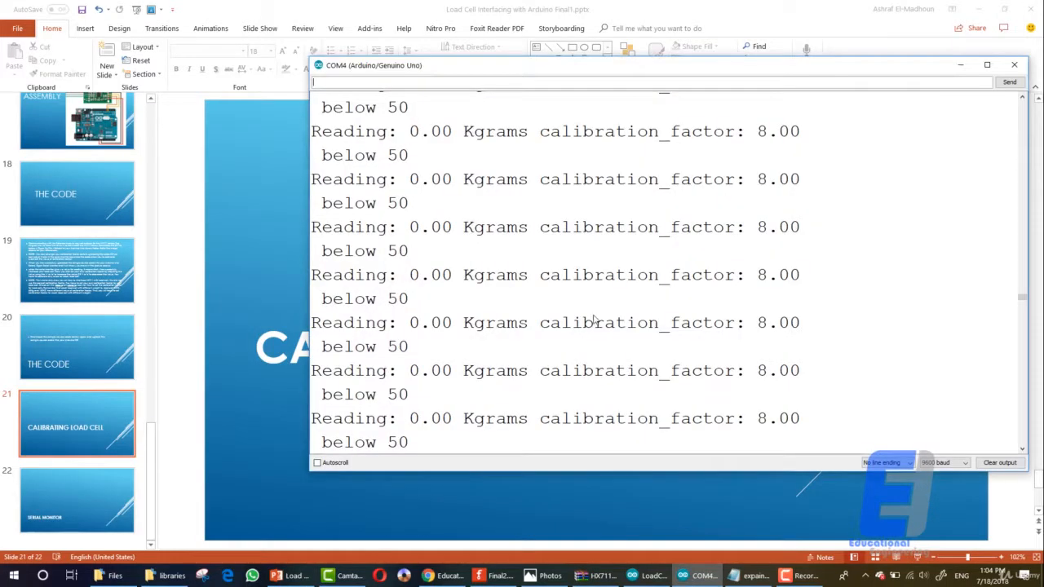
Replace calibration_factor value 8 with 15 in the LoadCell sketch and upload it.
{"action": "left_click", "coordinate": [316, 463]}
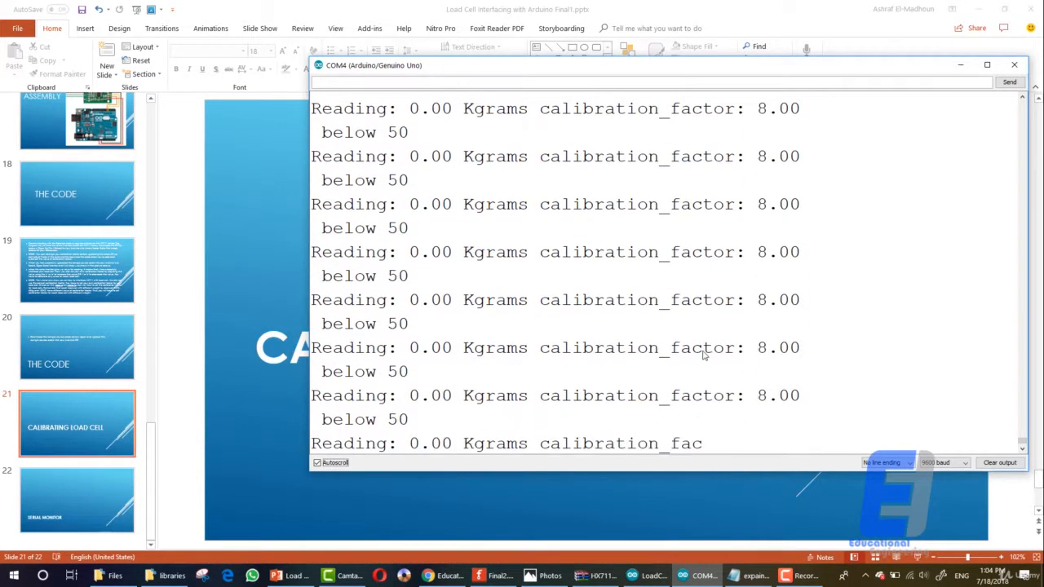
{"action": "left_click", "coordinate": [646, 576]}
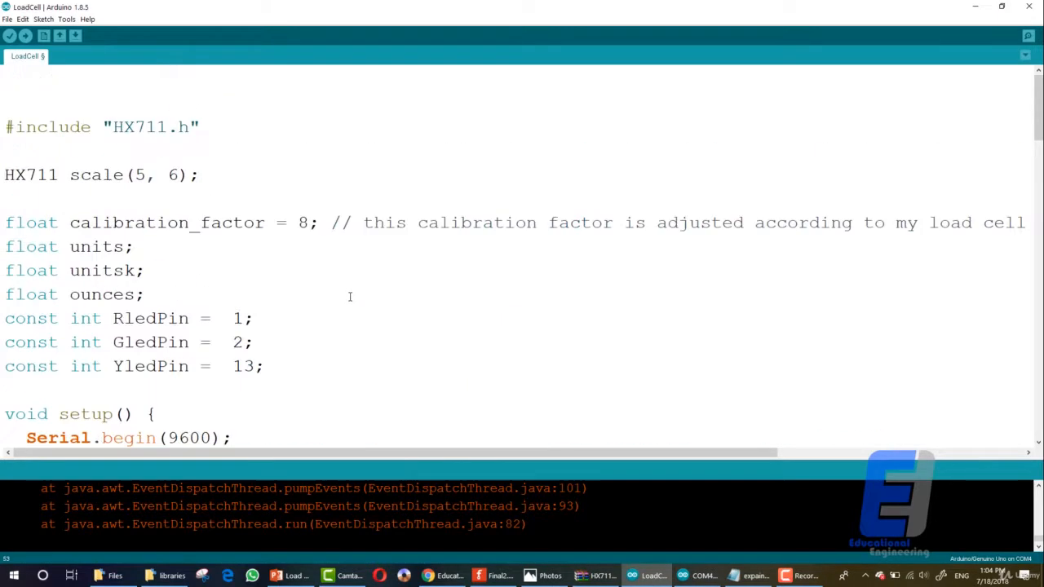
{"action": "double_click", "coordinate": [303, 222]}
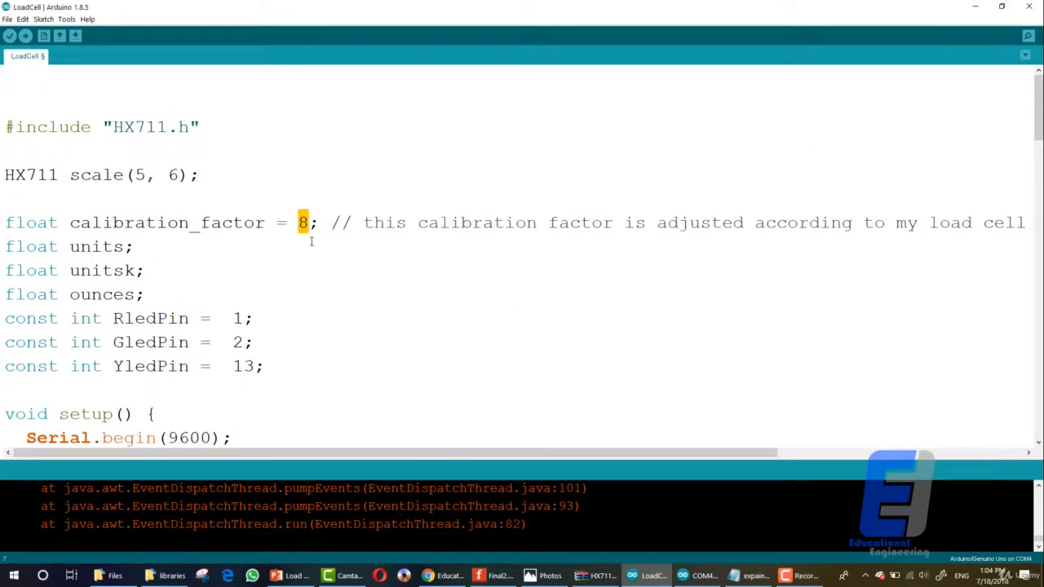
{"action": "type", "text": "15"}
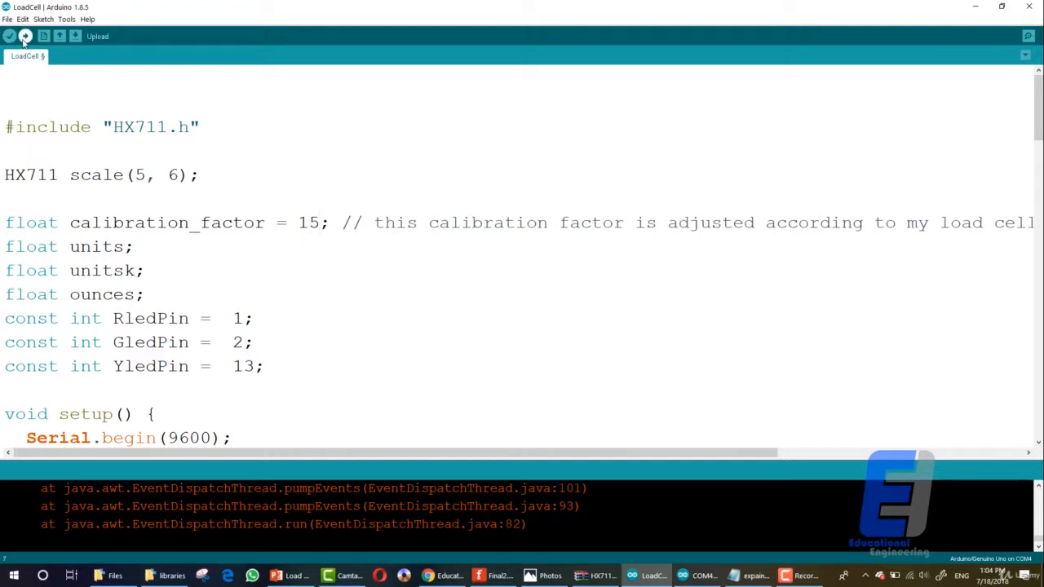
{"action": "left_click", "coordinate": [9, 36]}
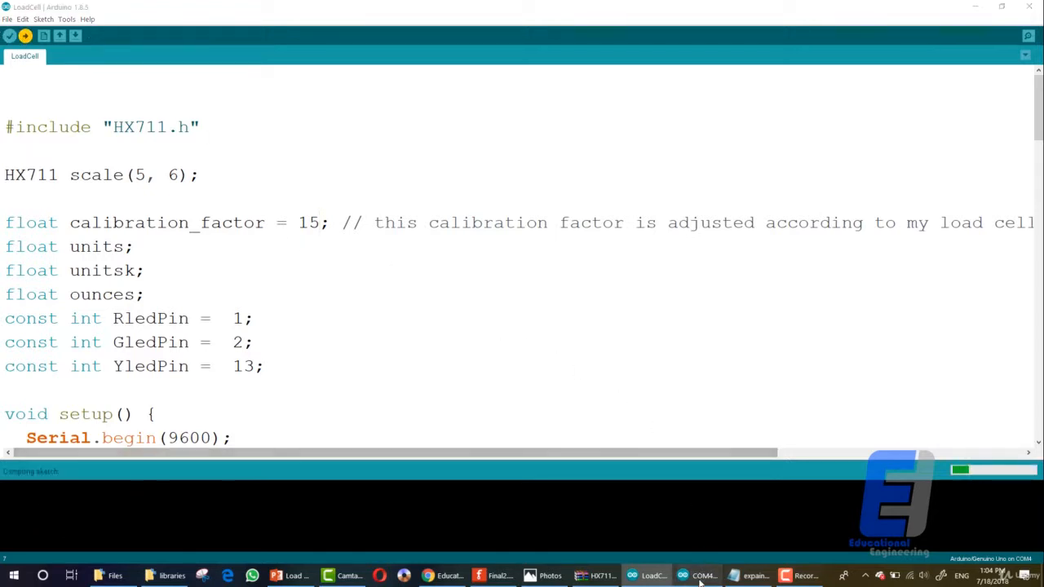
Watch the Serial Monitor readings settle around 17 kg after the upload finishes.
{"action": "left_click", "coordinate": [698, 576]}
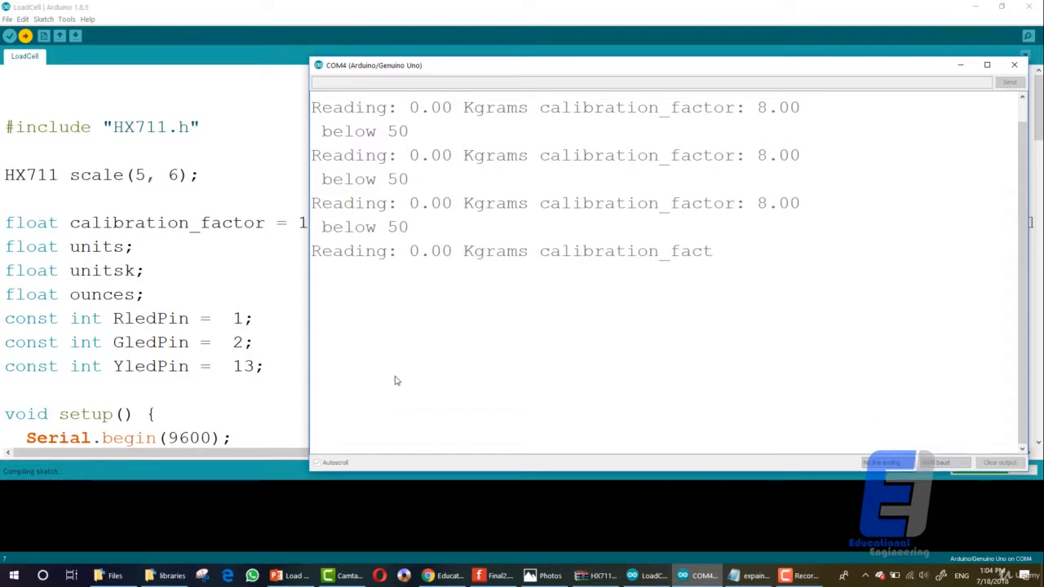
{"action": "mouse_move", "coordinate": [404, 65]}
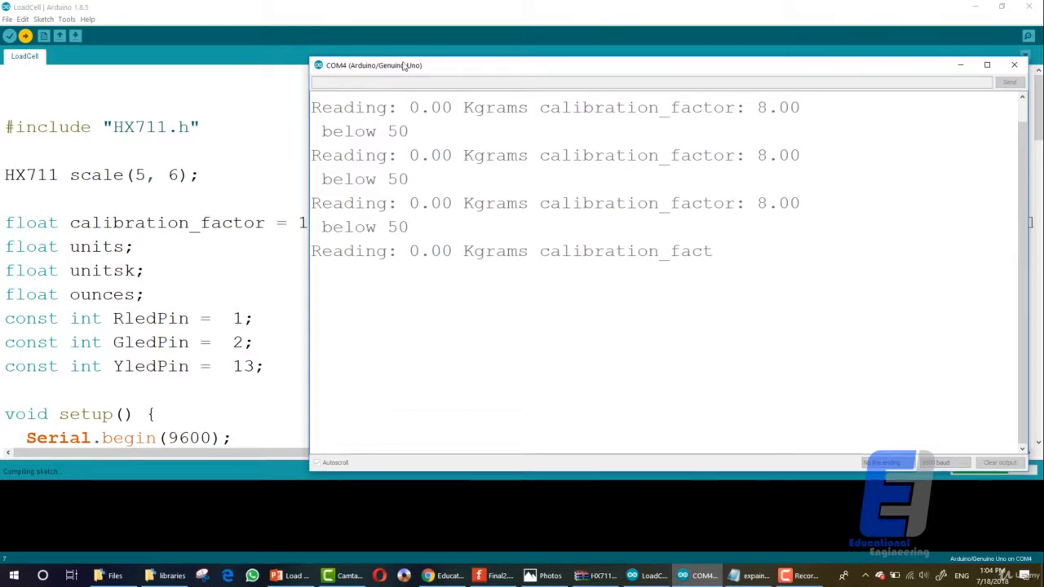
{"action": "mouse_move", "coordinate": [264, 267]}
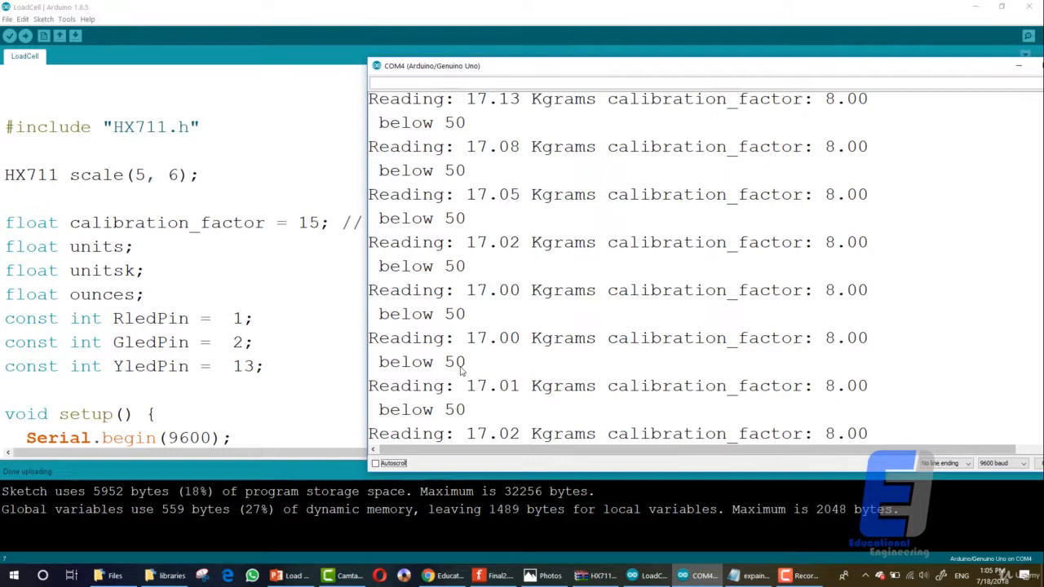
{"action": "mouse_move", "coordinate": [832, 178]}
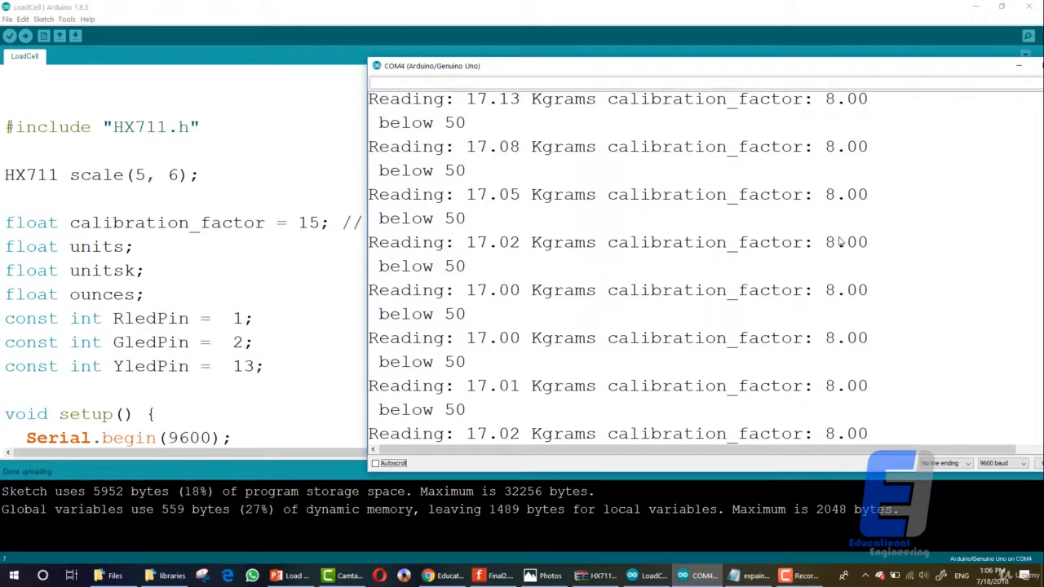
{"action": "double_click", "coordinate": [828, 242]}
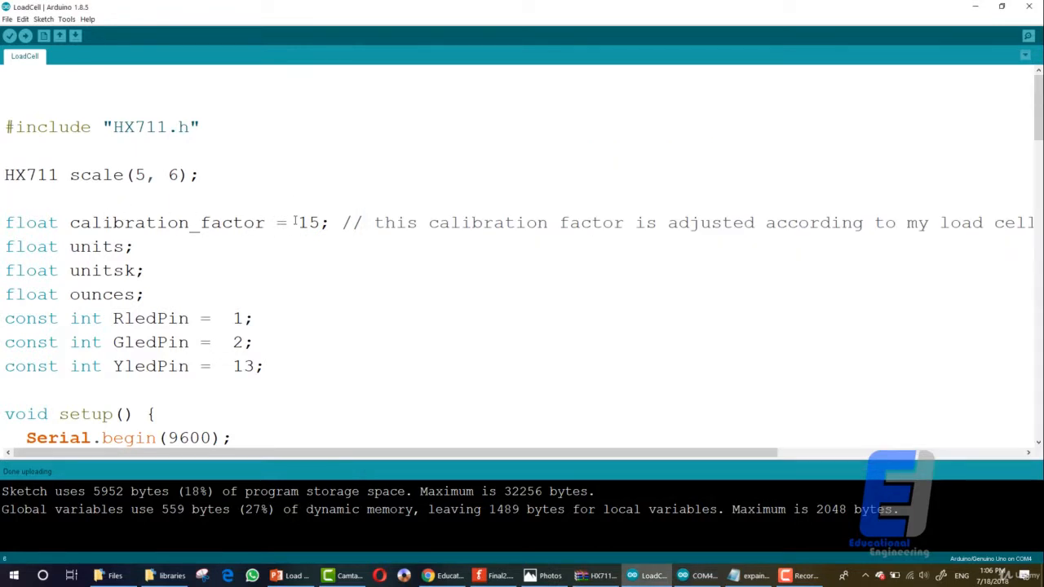
Restore calibration_factor to 8 in the sketch and upload it again.
{"action": "type", "text": "8"}
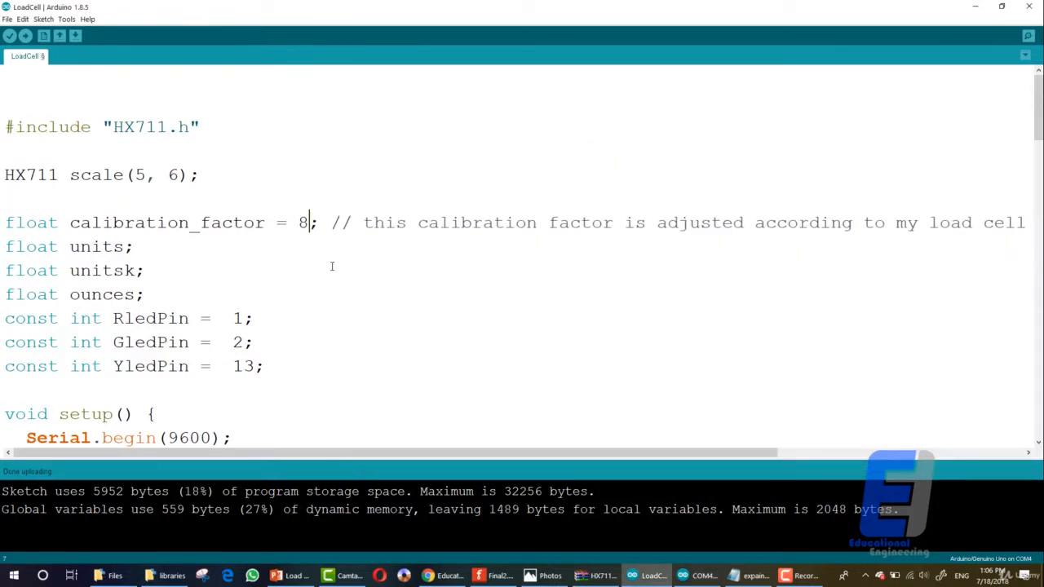
{"action": "left_click", "coordinate": [24, 36]}
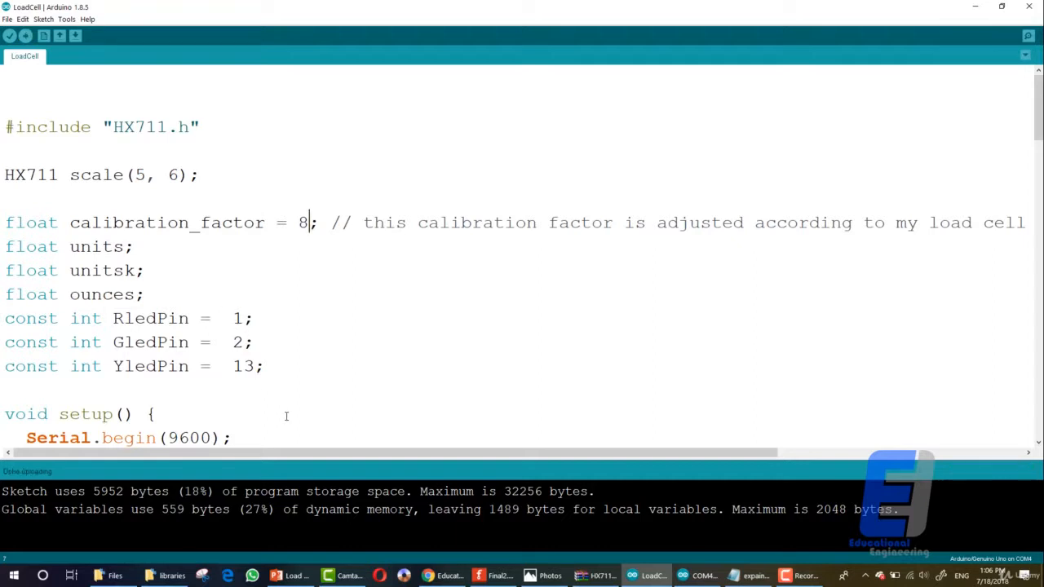
{"action": "mouse_move", "coordinate": [284, 418]}
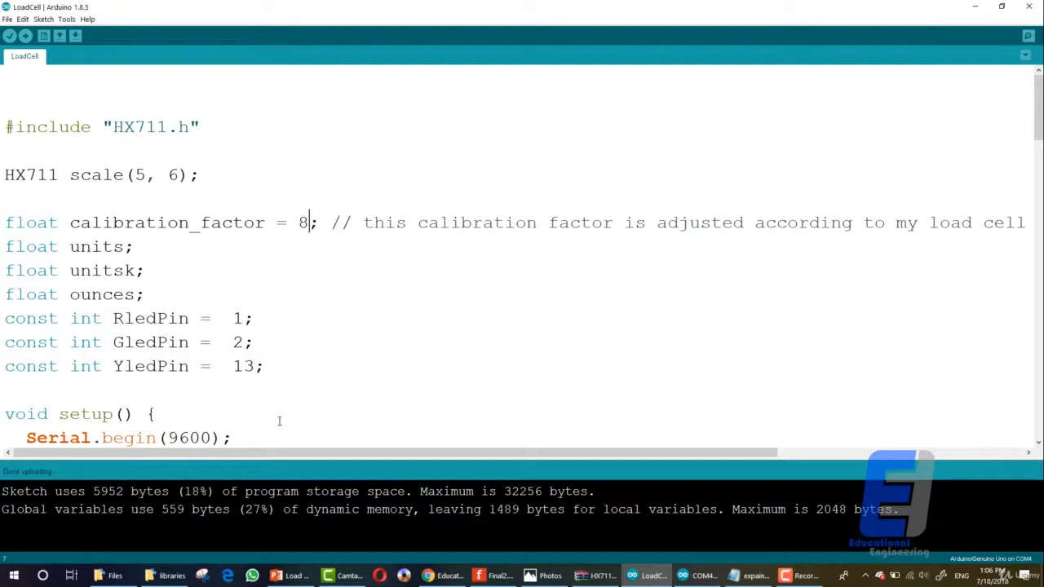
{"action": "mouse_move", "coordinate": [251, 409]}
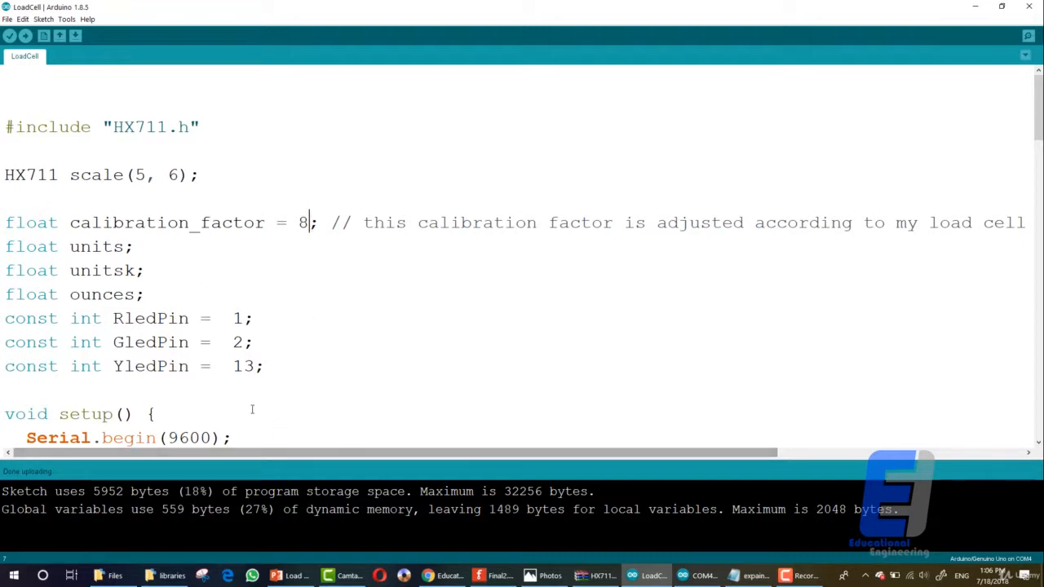